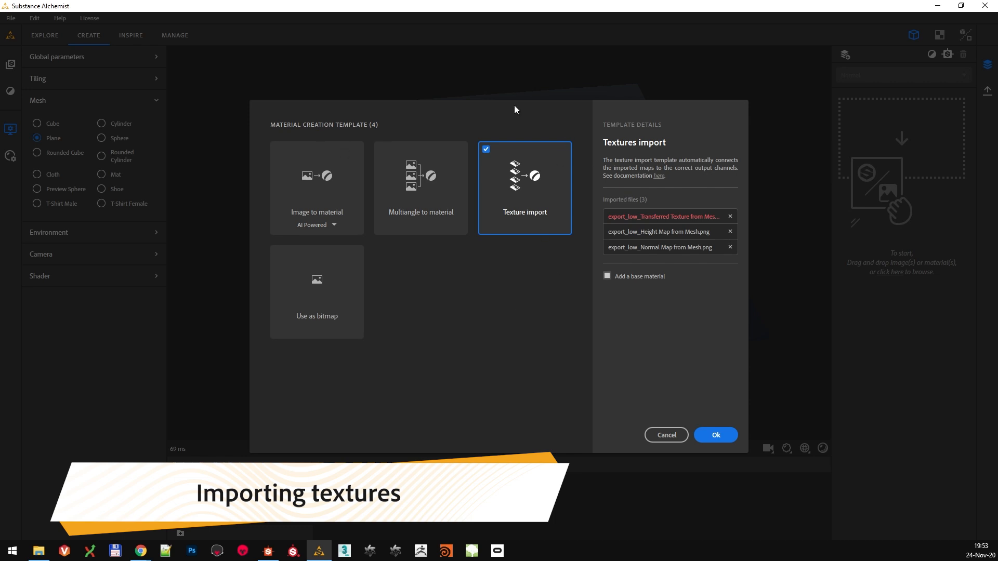
{"action": "mouse_move", "coordinate": [403, 159]}
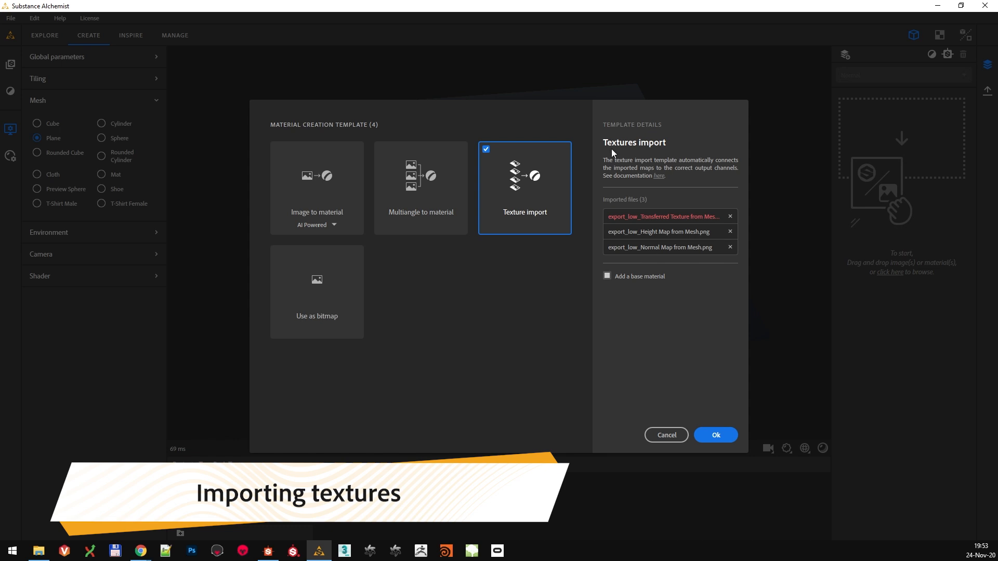
{"action": "mouse_move", "coordinate": [551, 230]}
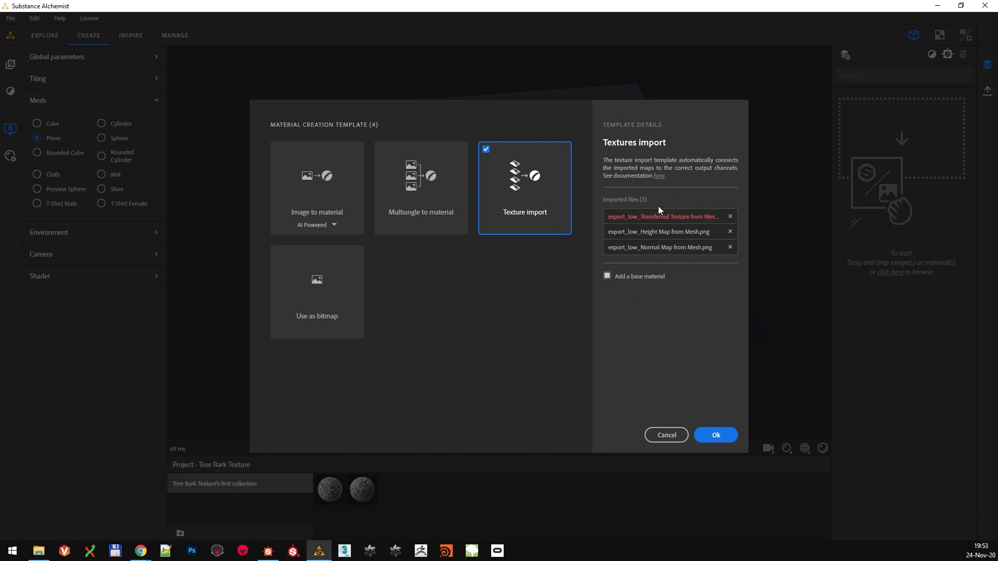
{"action": "mouse_move", "coordinate": [688, 209]}
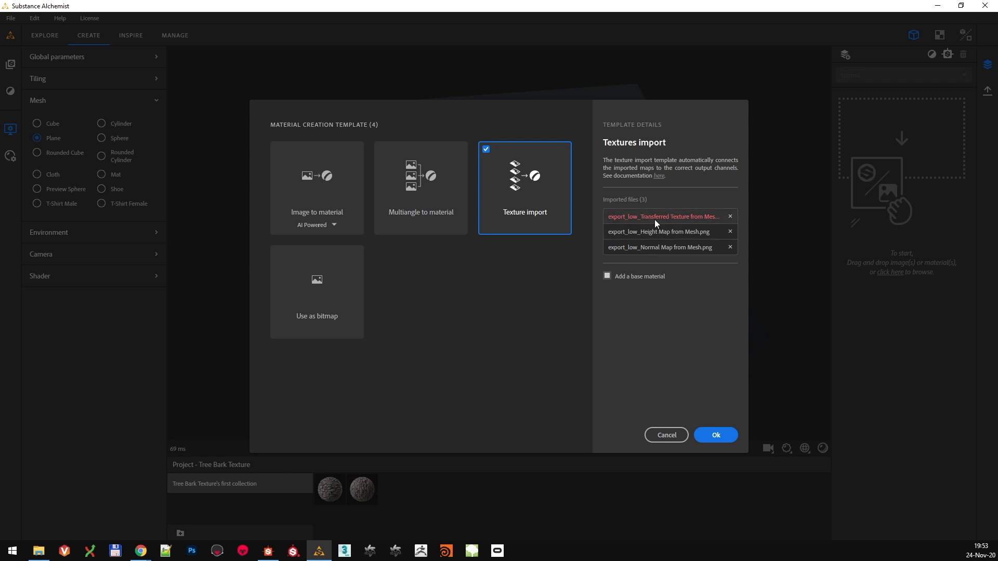
{"action": "mouse_move", "coordinate": [686, 223]}
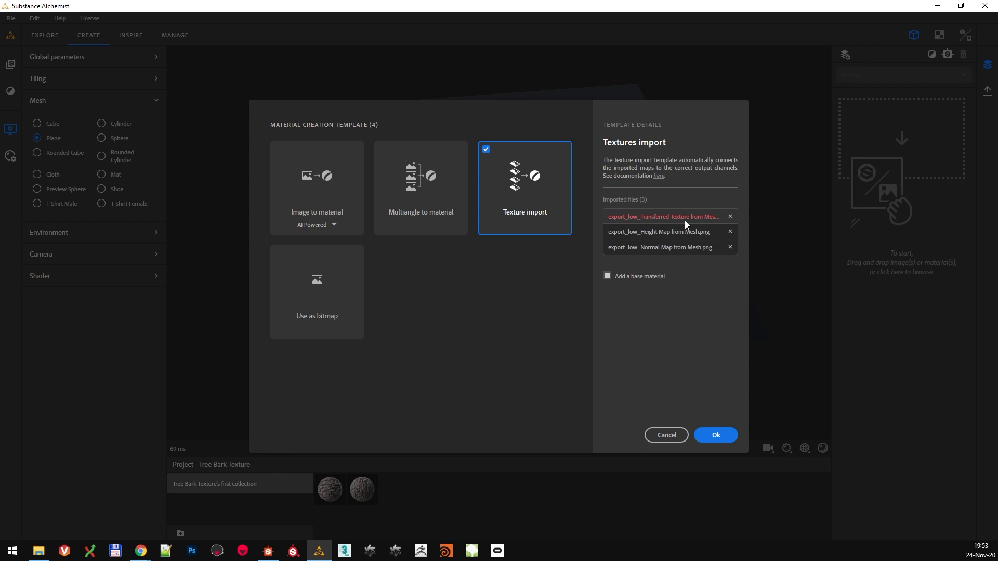
{"action": "mouse_move", "coordinate": [721, 439]}
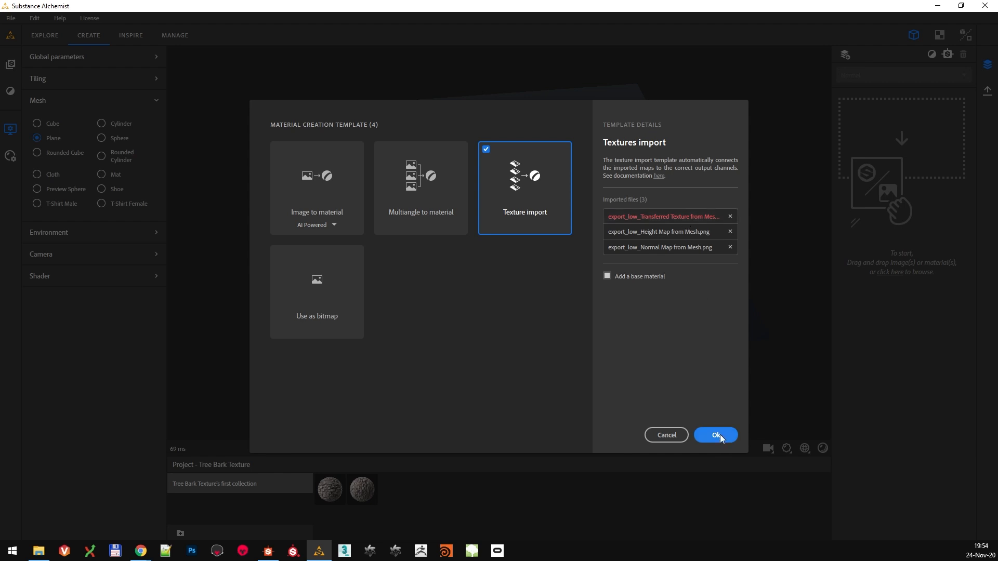
Step: Create the bark material from the three maps, using the transferred texture as Base Color
{"action": "left_click", "coordinate": [716, 435]}
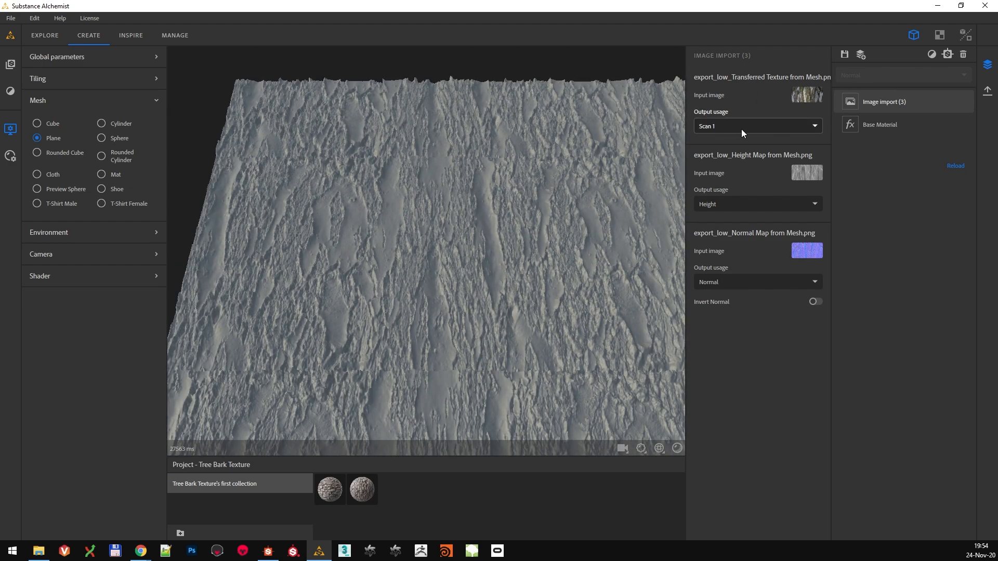
{"action": "left_click", "coordinate": [758, 126]}
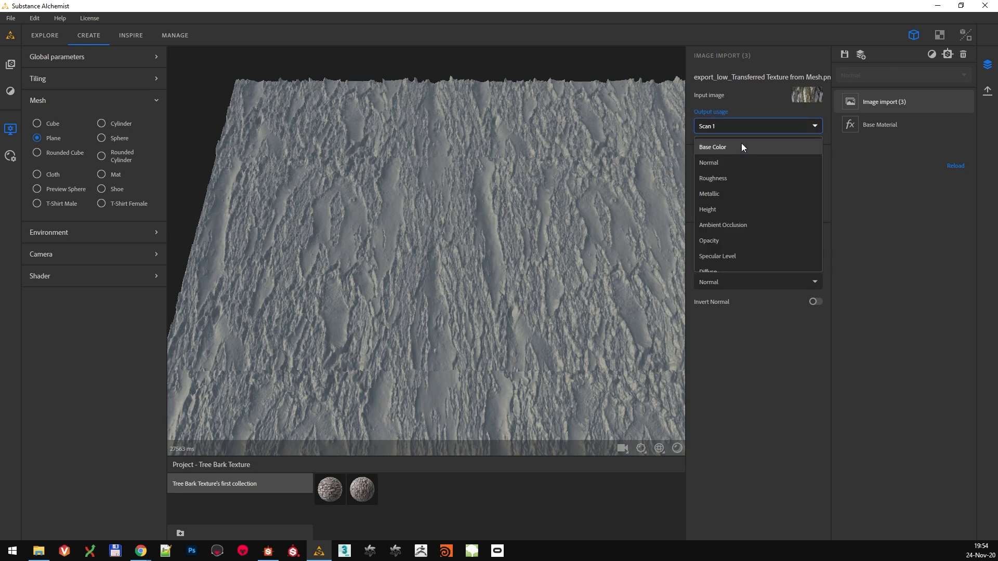
{"action": "left_click", "coordinate": [713, 147]}
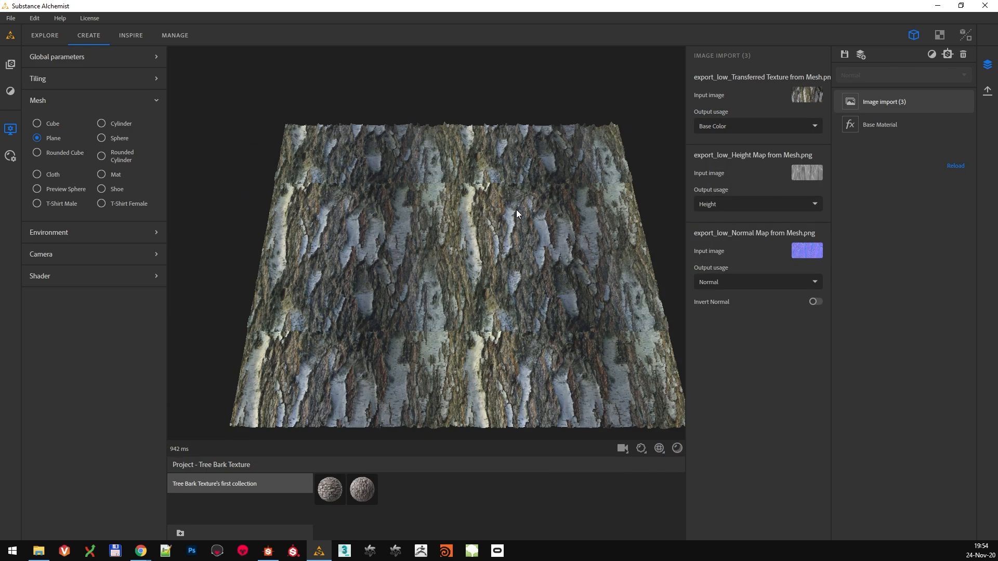
{"action": "left_click_drag", "start_coordinate": [516, 213], "coordinate": [462, 239]}
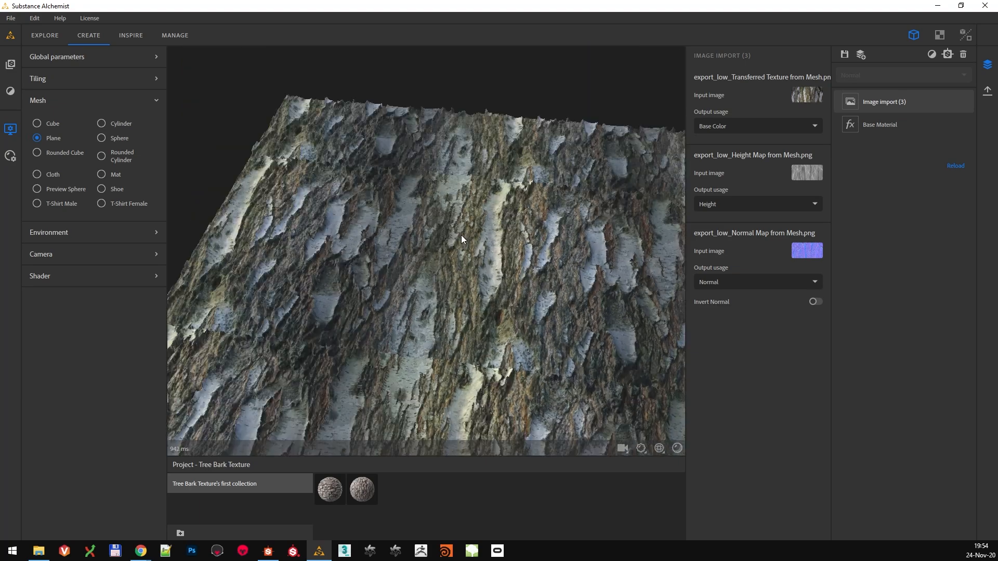
{"action": "left_click_drag", "start_coordinate": [461, 239], "coordinate": [535, 279]}
{"action": "type", "text": "t"}
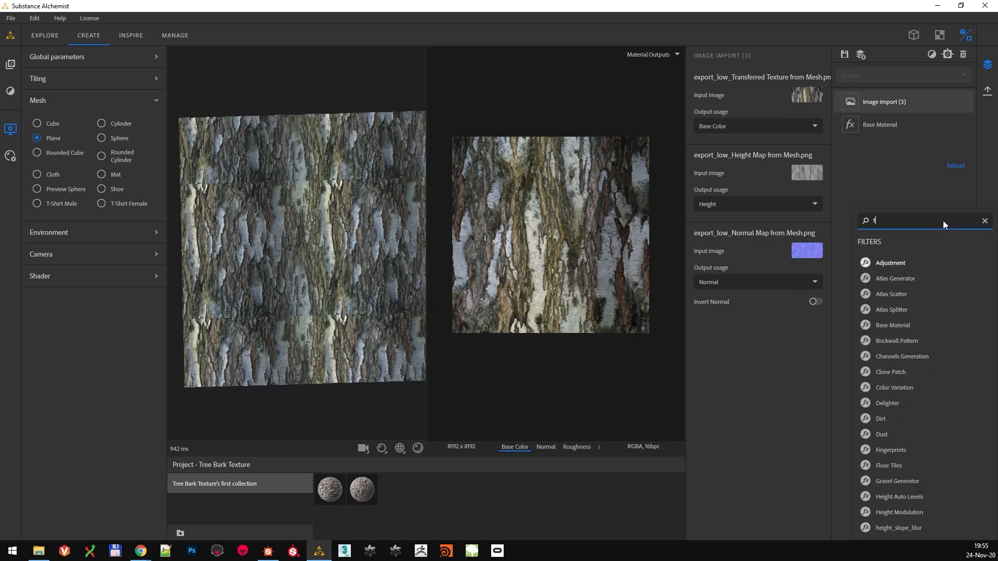
Step: Add a Tiling filter with edge threshold 0.32 and blur 3, and inspect the tiled plane
{"action": "type", "text": "il"}
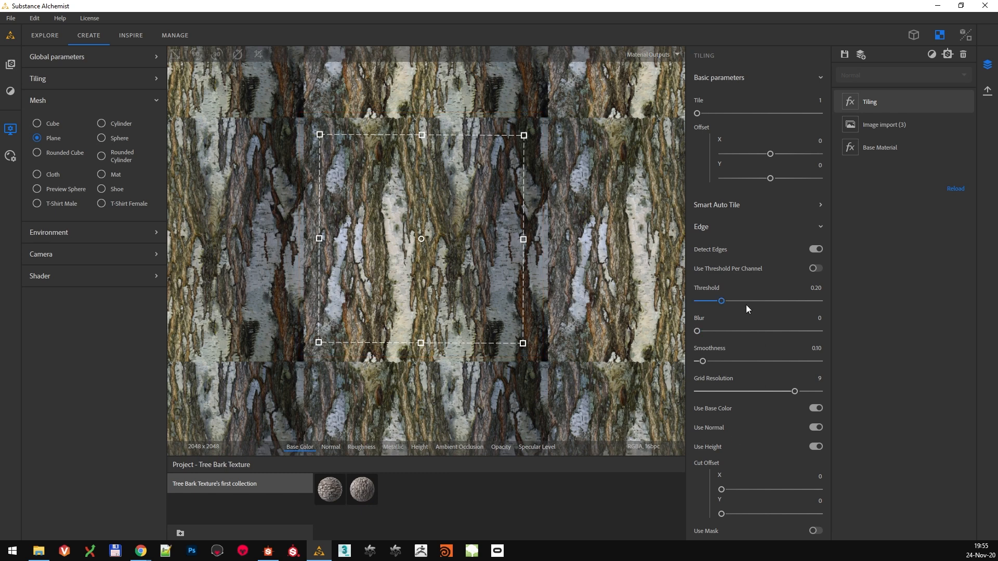
{"action": "left_click_drag", "start_coordinate": [721, 300], "coordinate": [732, 300]}
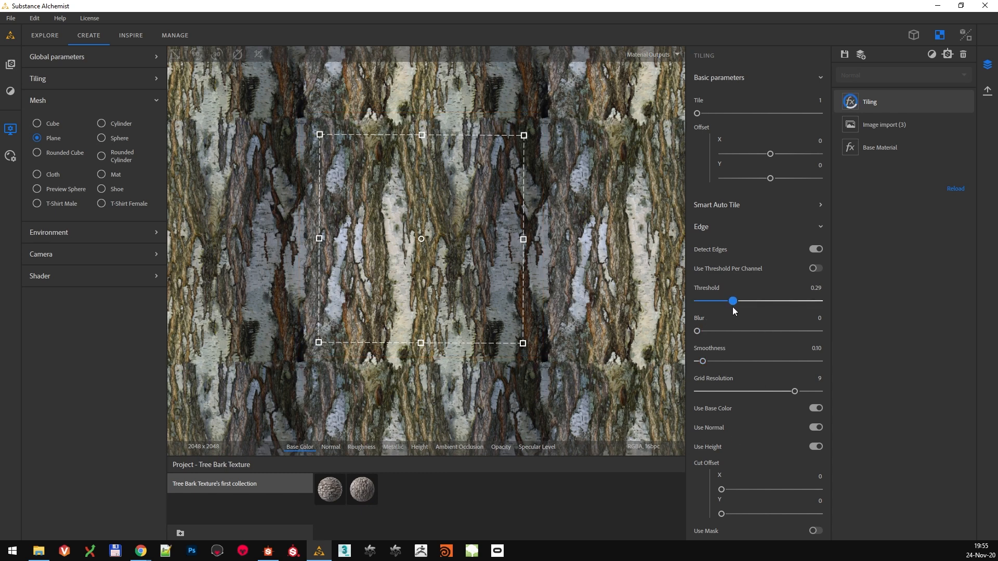
{"action": "left_click_drag", "start_coordinate": [732, 300], "coordinate": [736, 301]}
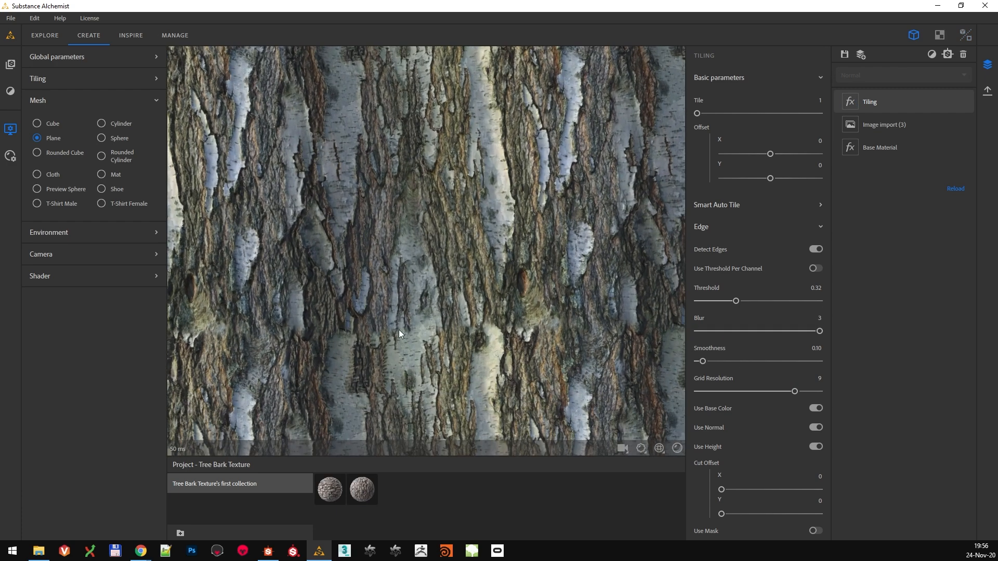
{"action": "left_click_drag", "start_coordinate": [400, 334], "coordinate": [462, 205]}
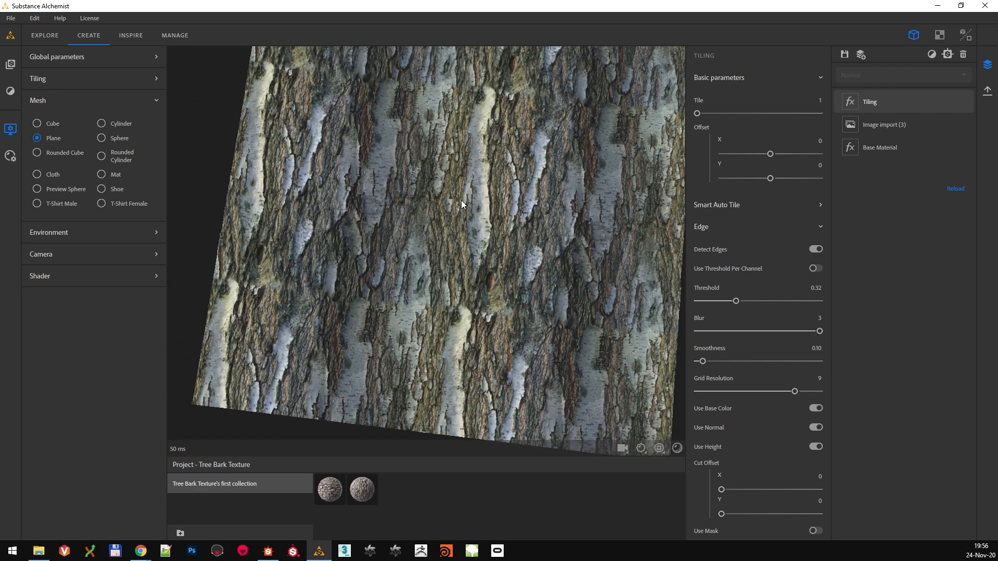
{"action": "left_click_drag", "start_coordinate": [462, 203], "coordinate": [479, 288]}
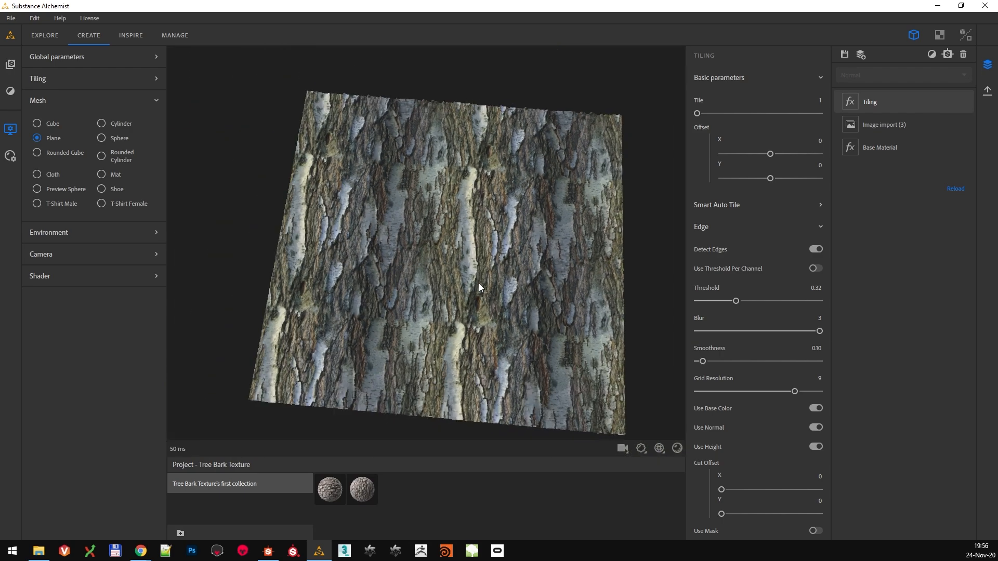
{"action": "left_click", "coordinate": [939, 34]}
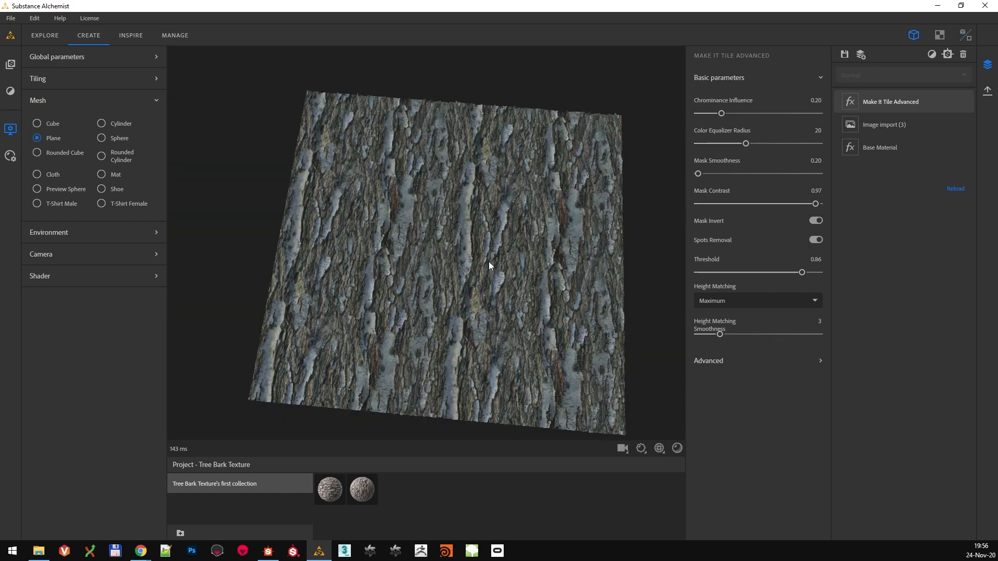
Step: Give Make It Tile Advanced colour equalizer radius 100 and chrominance influence 0
{"action": "left_click_drag", "start_coordinate": [490, 267], "coordinate": [463, 247]}
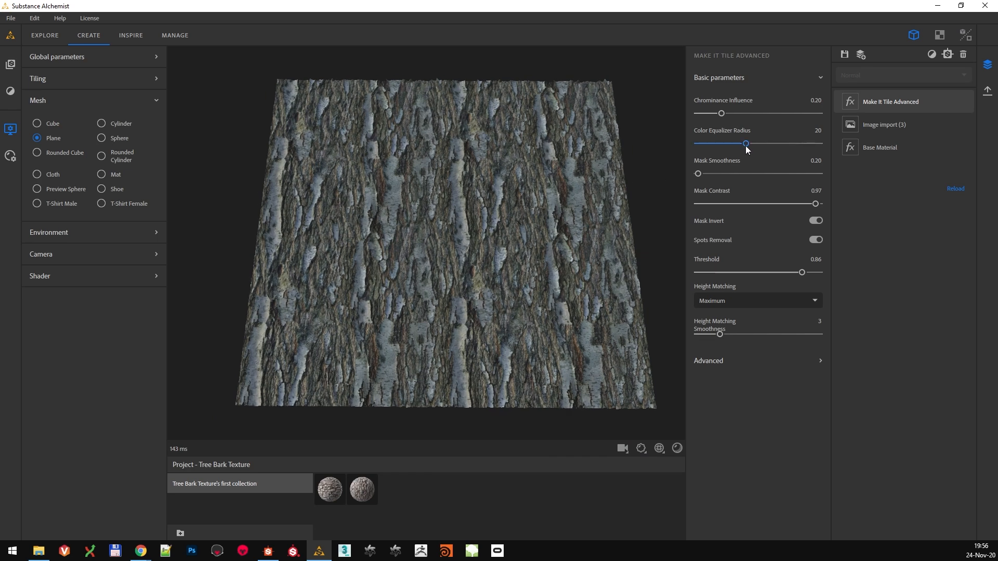
{"action": "left_click_drag", "start_coordinate": [746, 143], "coordinate": [820, 143]}
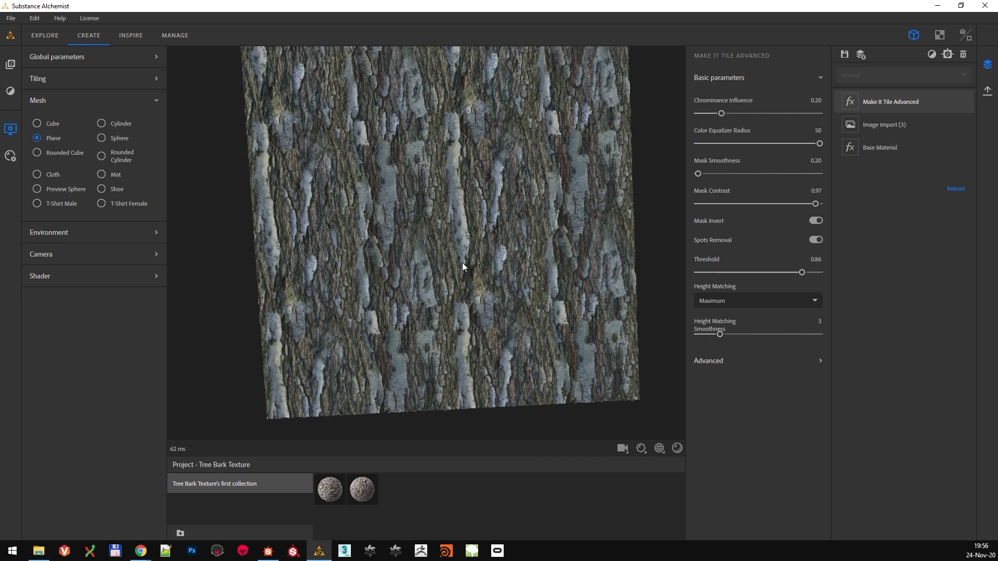
{"action": "left_click", "coordinate": [964, 102]}
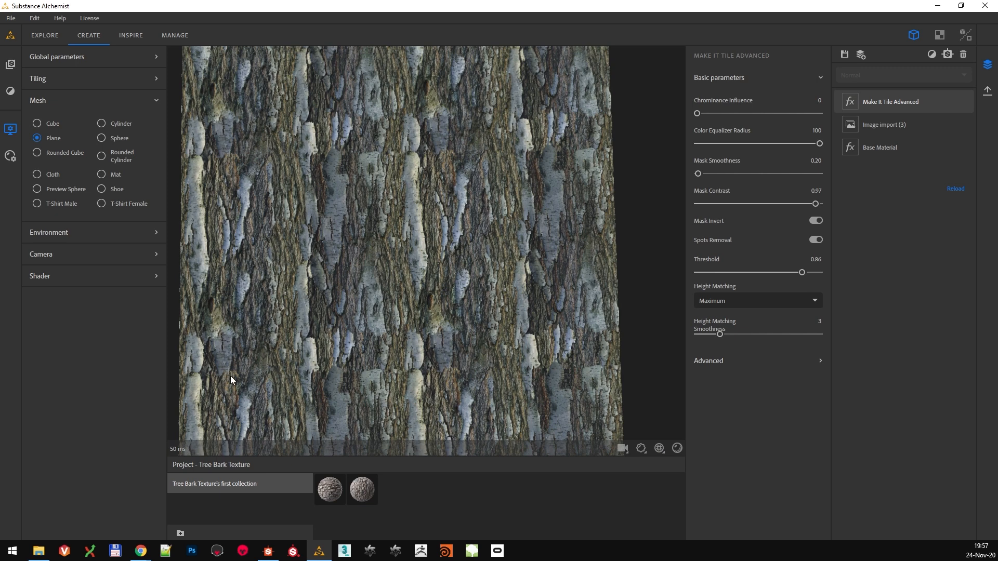
{"action": "mouse_move", "coordinate": [414, 116]}
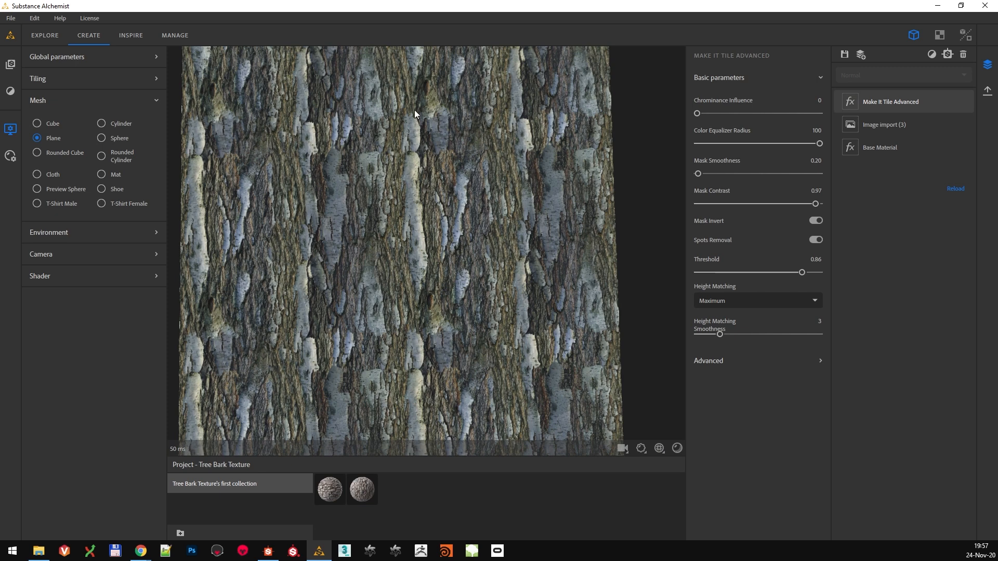
{"action": "mouse_move", "coordinate": [362, 138]}
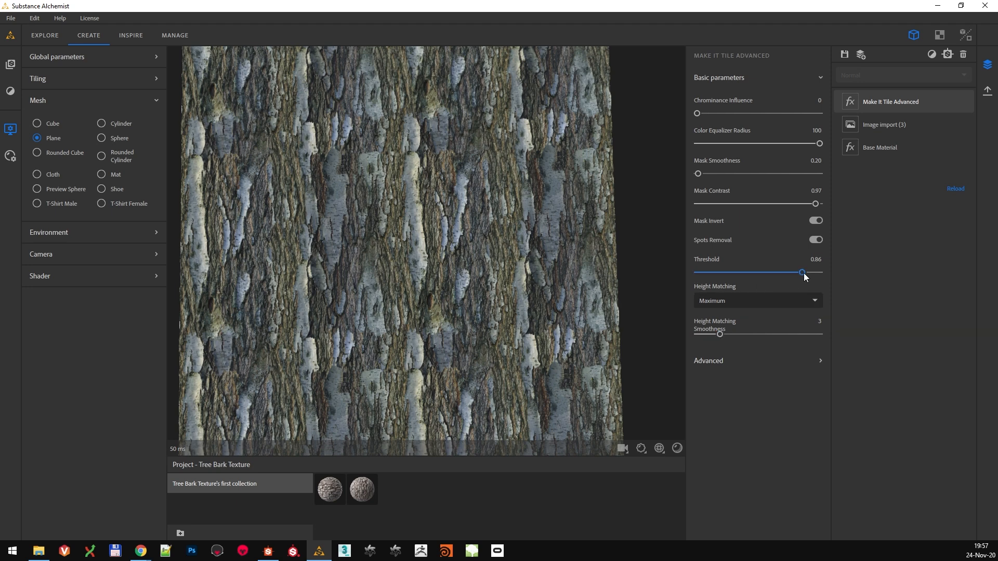
Step: Retune the Make It Tile Advanced mask threshold and contrast, then remove that layer
{"action": "left_click_drag", "start_coordinate": [803, 273], "coordinate": [791, 273]}
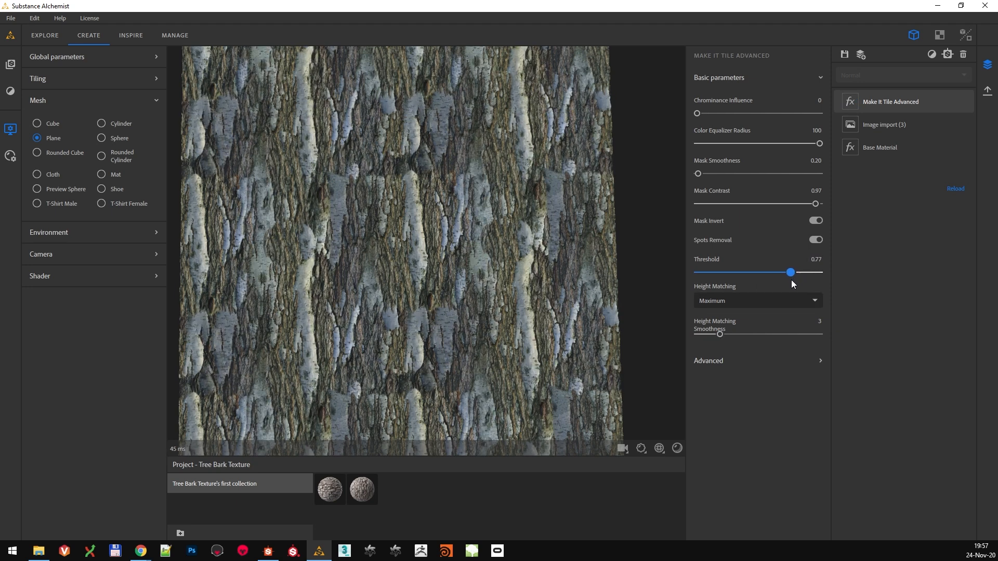
{"action": "left_click_drag", "start_coordinate": [792, 273], "coordinate": [800, 272]}
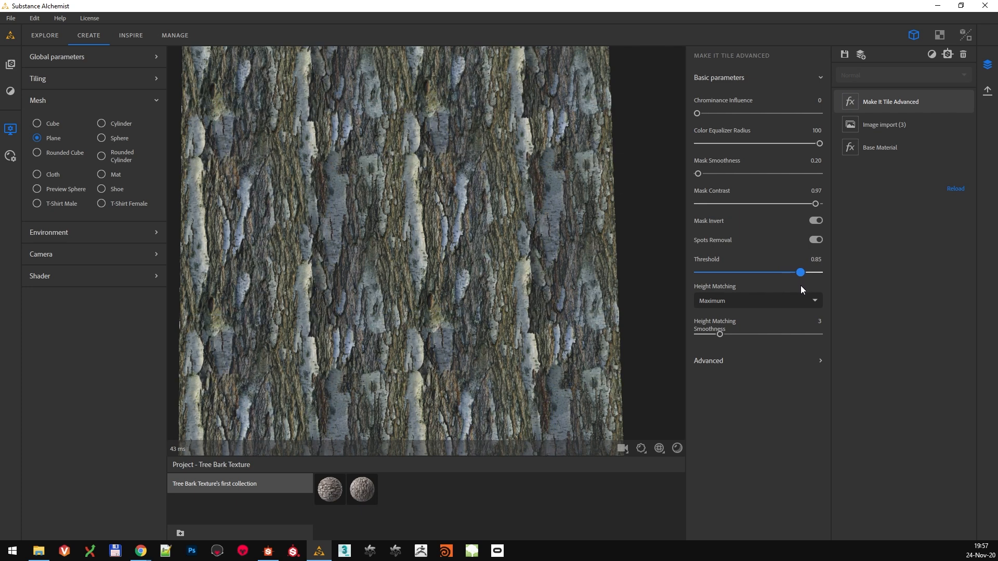
{"action": "left_click_drag", "start_coordinate": [818, 203], "coordinate": [755, 203]}
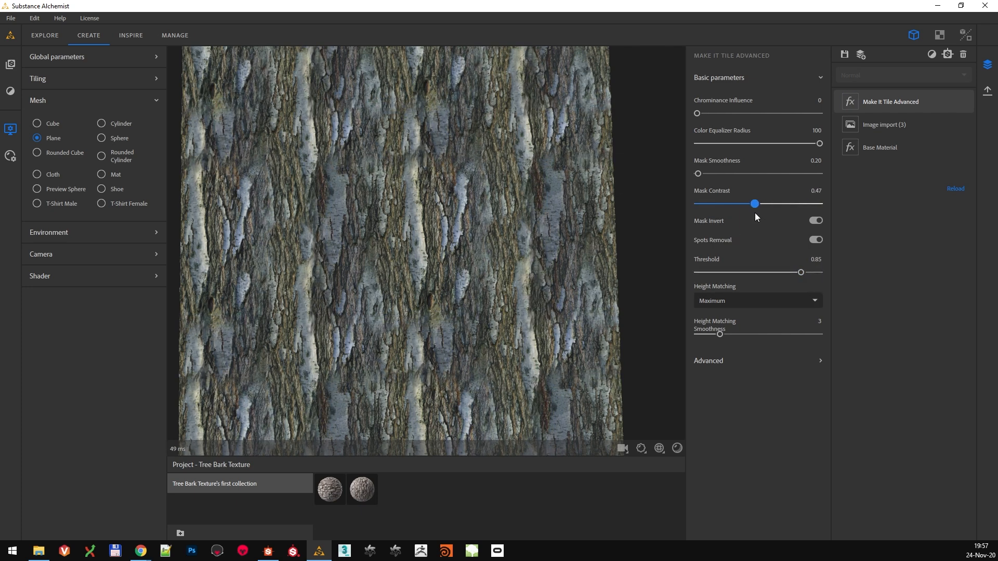
{"action": "left_click_drag", "start_coordinate": [801, 272], "coordinate": [789, 273]}
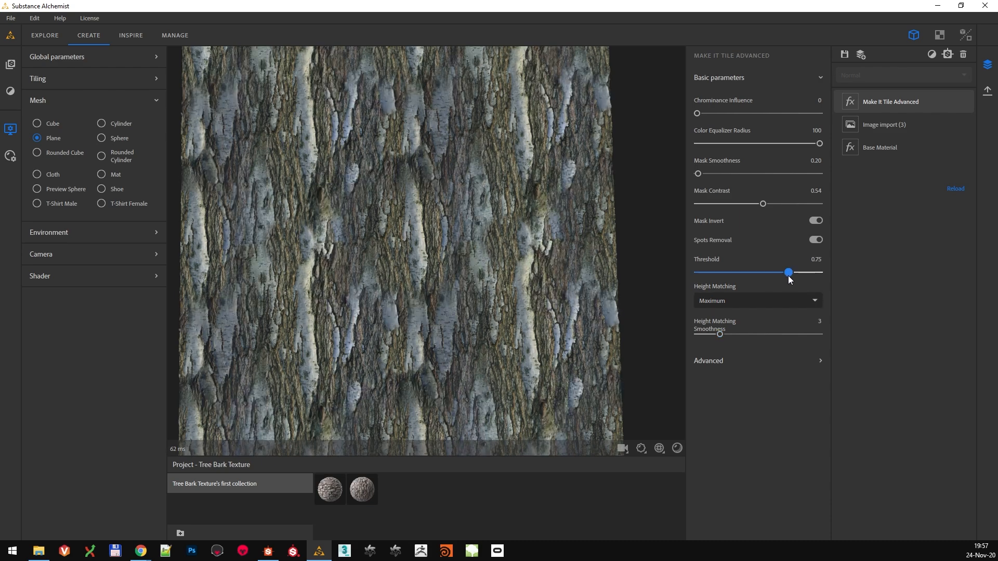
{"action": "left_click_drag", "start_coordinate": [789, 273], "coordinate": [798, 272]}
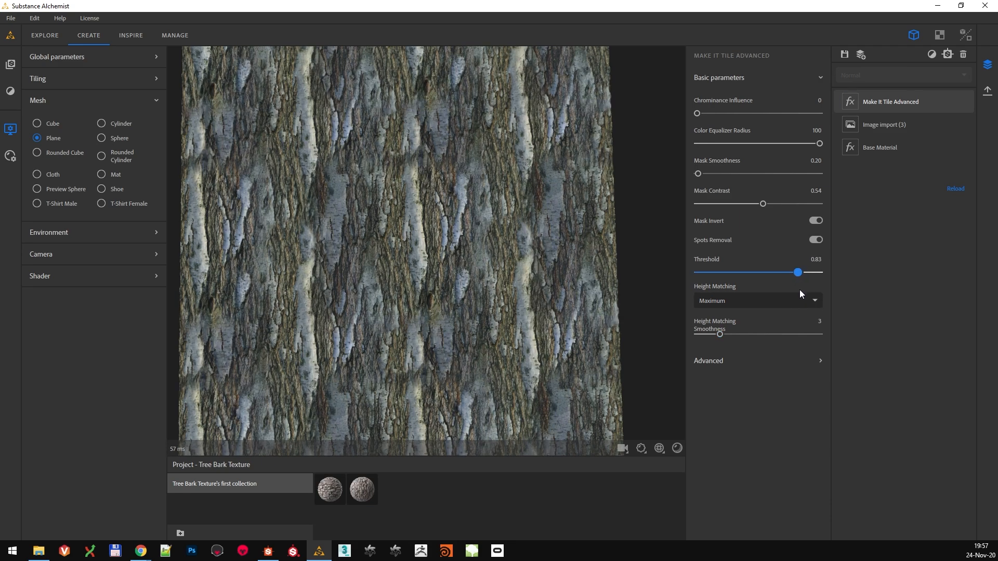
{"action": "left_click_drag", "start_coordinate": [797, 273], "coordinate": [803, 273]}
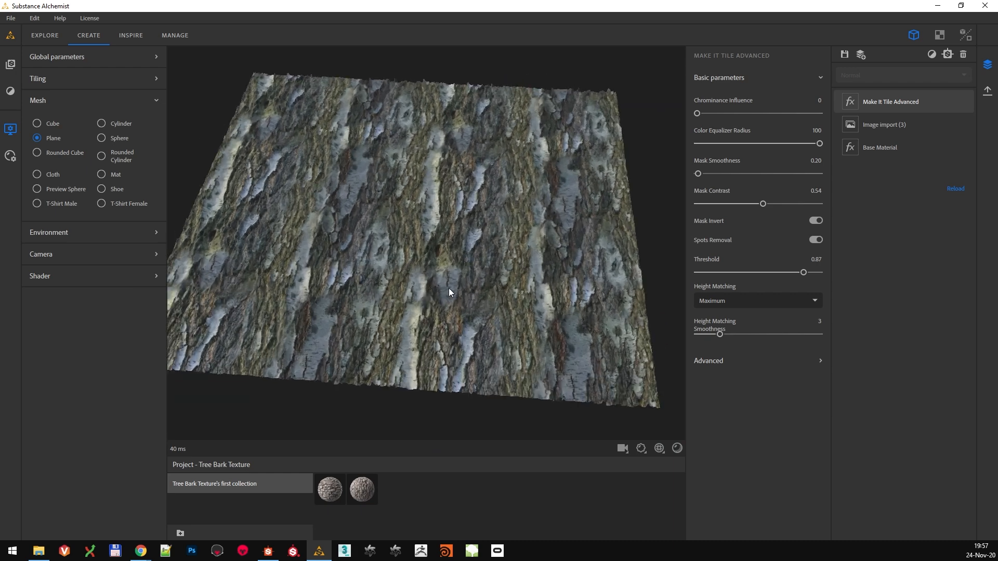
{"action": "left_click_drag", "start_coordinate": [449, 292], "coordinate": [584, 303]}
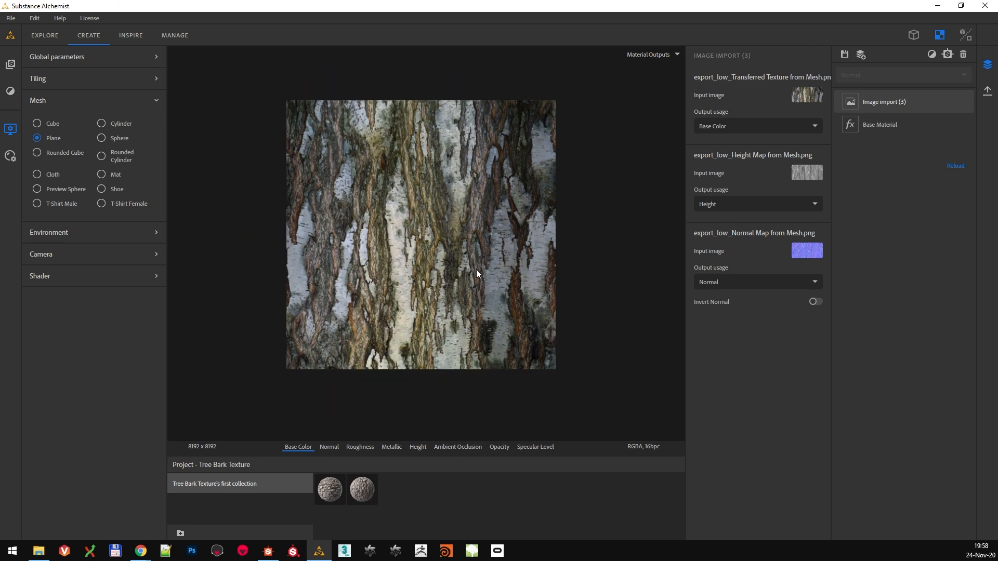
Step: Add a Transform layer and offset the bark so the seam crosses the middle
{"action": "scroll", "scroll_direction": "down", "scroll_amount": 3}
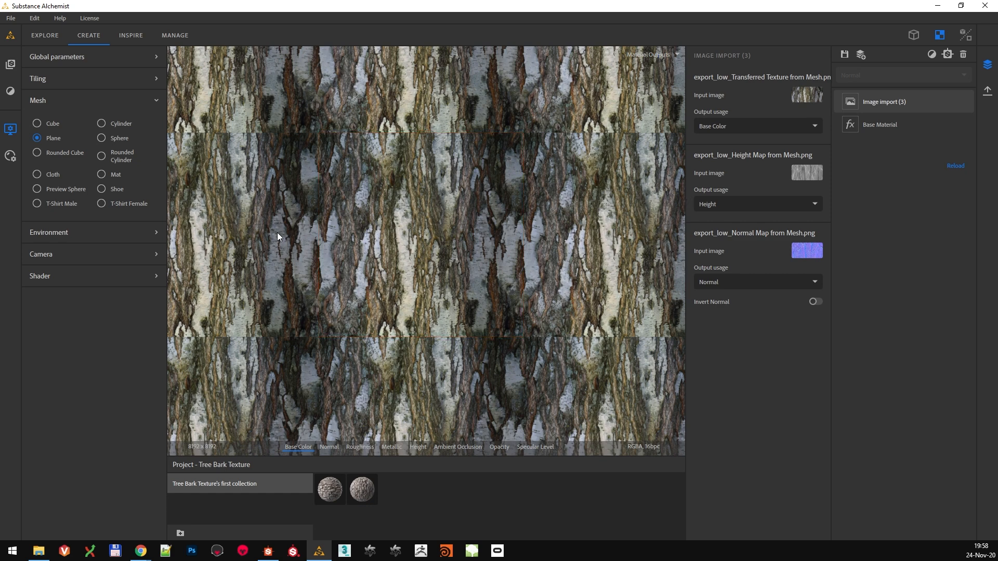
{"action": "mouse_move", "coordinate": [414, 101]}
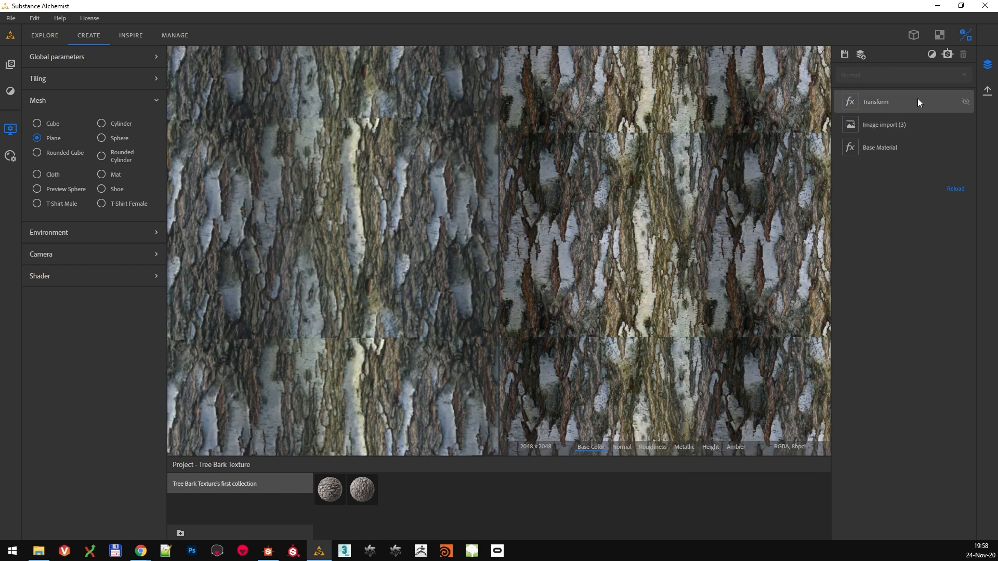
{"action": "left_click", "coordinate": [876, 102]}
{"action": "type", "text": "clo"}
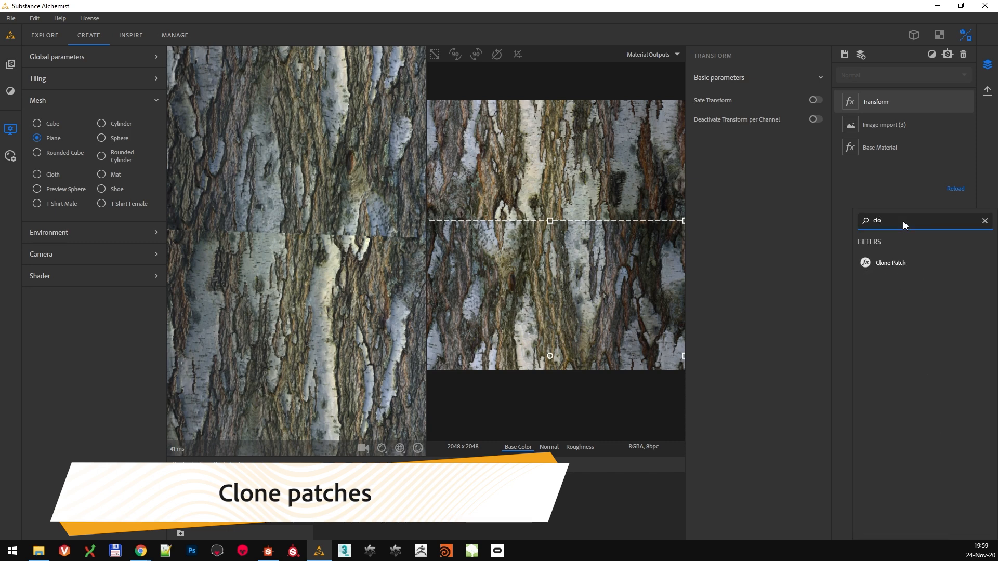
Step: Add Clone Patch layers in the 2D view to cover stretches of the horizontal seam
{"action": "left_click", "coordinate": [890, 263]}
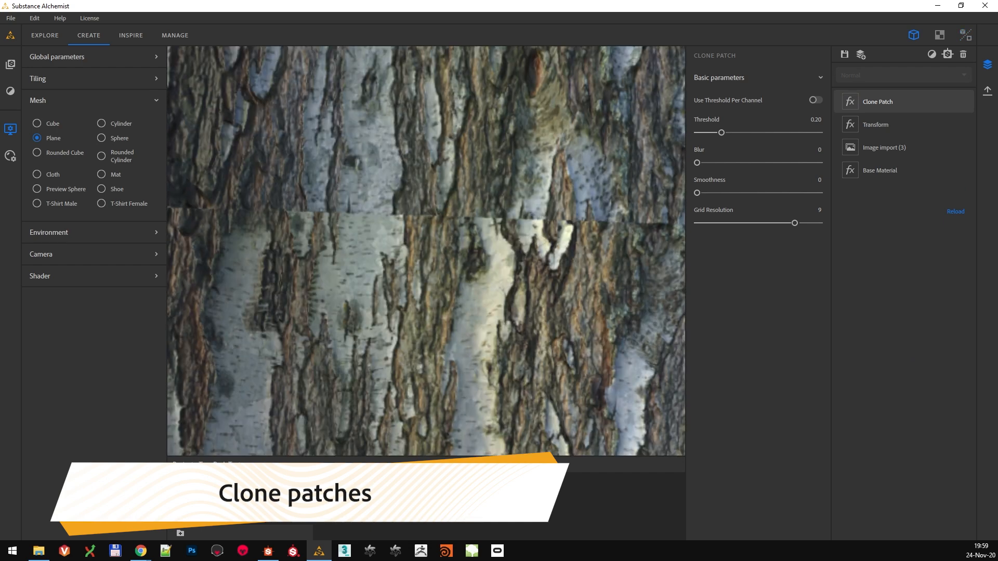
{"action": "left_click", "coordinate": [939, 35]}
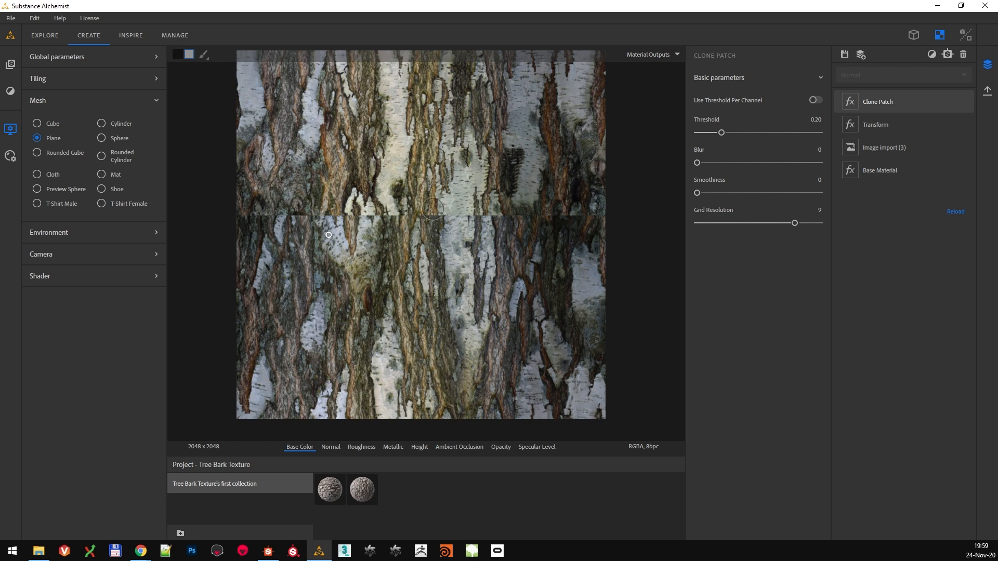
{"action": "mouse_move", "coordinate": [580, 236]}
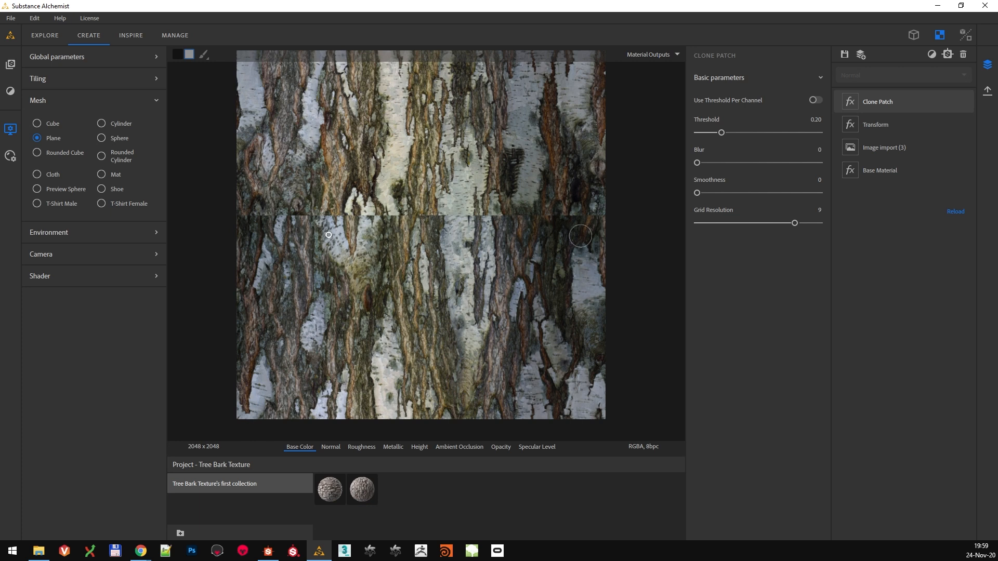
{"action": "mouse_move", "coordinate": [284, 230]}
{"action": "type", "text": "clo"}
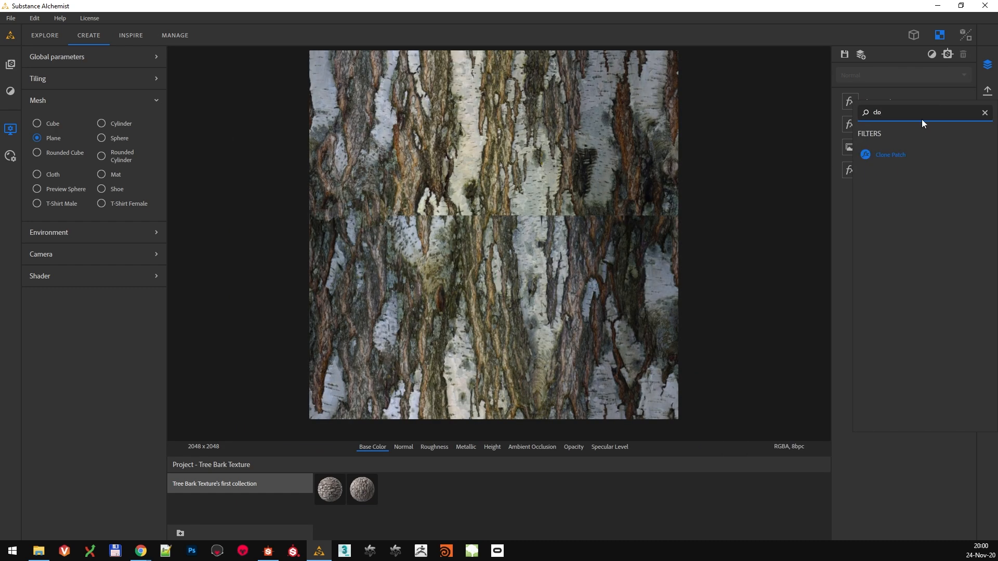
{"action": "left_click", "coordinate": [891, 154]}
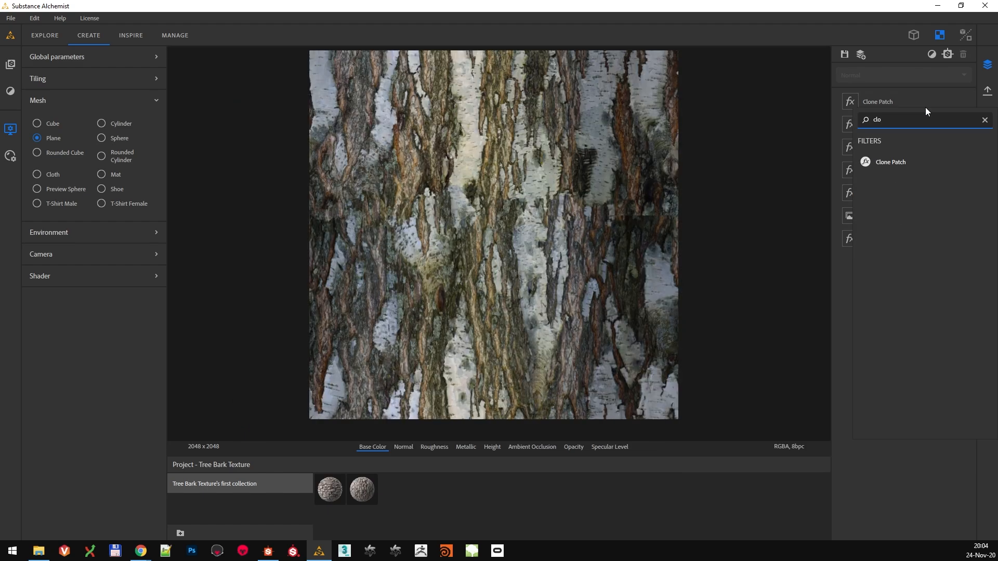
Step: Add a fifth Clone Patch and retune one layer to threshold 0.31, blur 1.84
{"action": "left_click", "coordinate": [891, 161]}
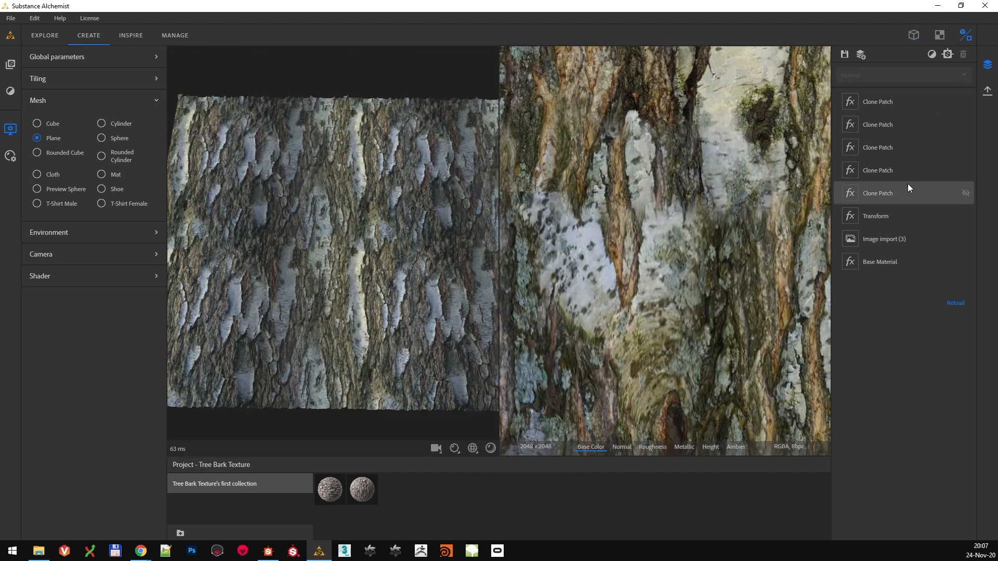
{"action": "left_click", "coordinate": [892, 102]}
{"action": "type", "text": "slo"}
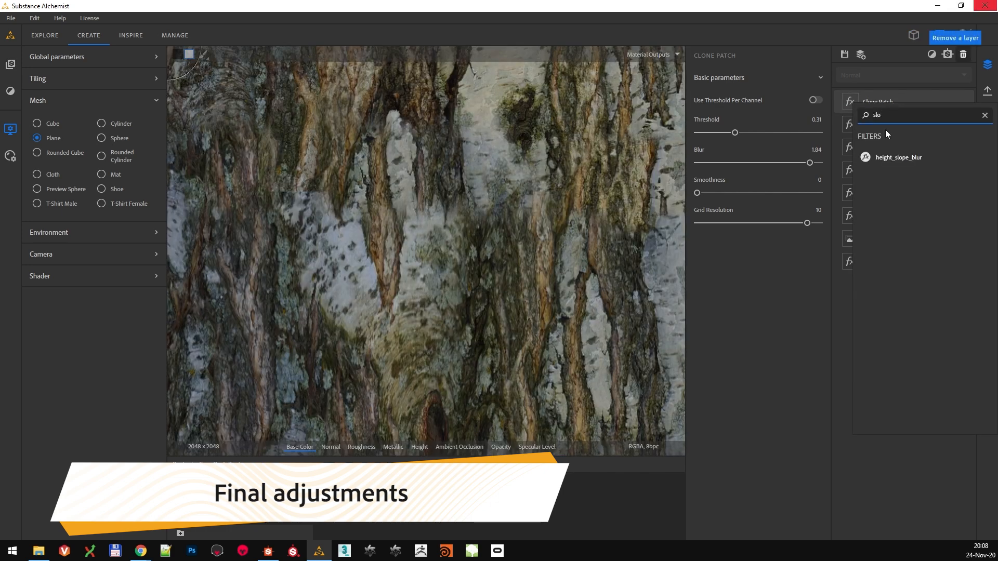
Step: Add a Height_Slope_Blur layer with intensity lowered to 0.10
{"action": "left_click", "coordinate": [899, 157]}
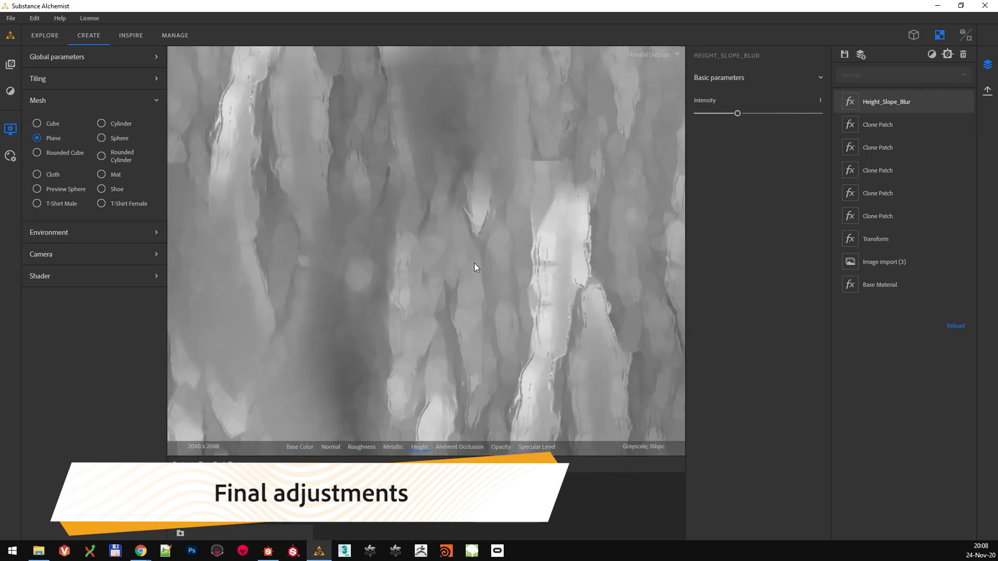
{"action": "left_click_drag", "start_coordinate": [737, 113], "coordinate": [700, 113]}
{"action": "type", "text": "cha"}
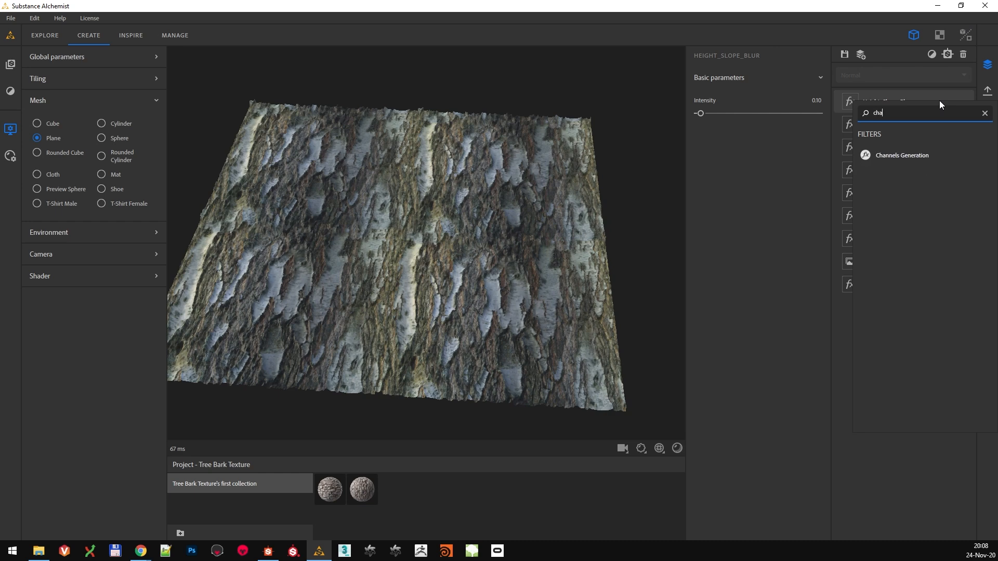
Step: Add Channels Generation, then an Adjustment layer above it
{"action": "left_click", "coordinate": [902, 155]}
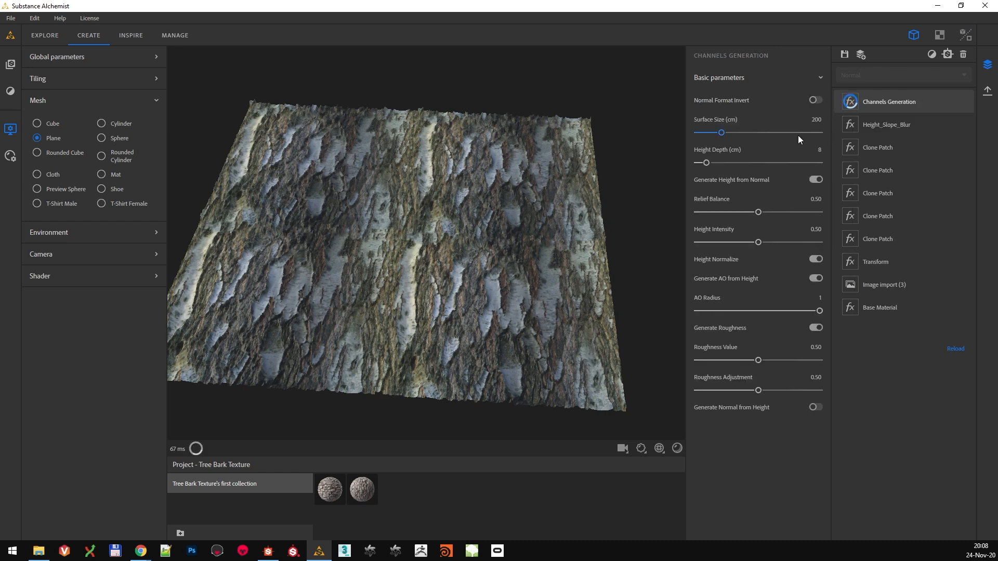
{"action": "left_click", "coordinate": [816, 180]}
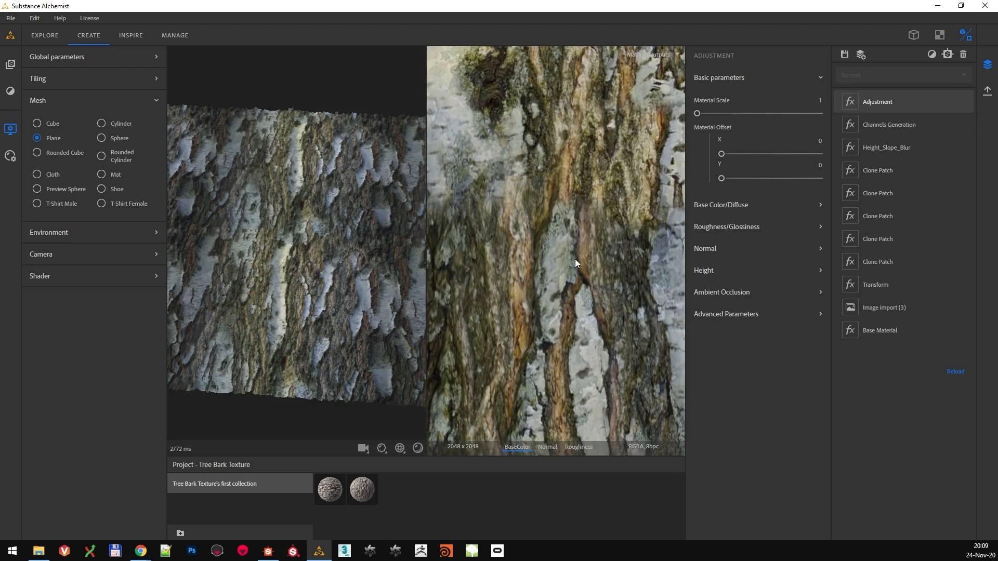
Step: Set the Adjustment layer's base colour post-sharpen to 0.19 and saturation to -4.31
{"action": "left_click", "coordinate": [721, 204]}
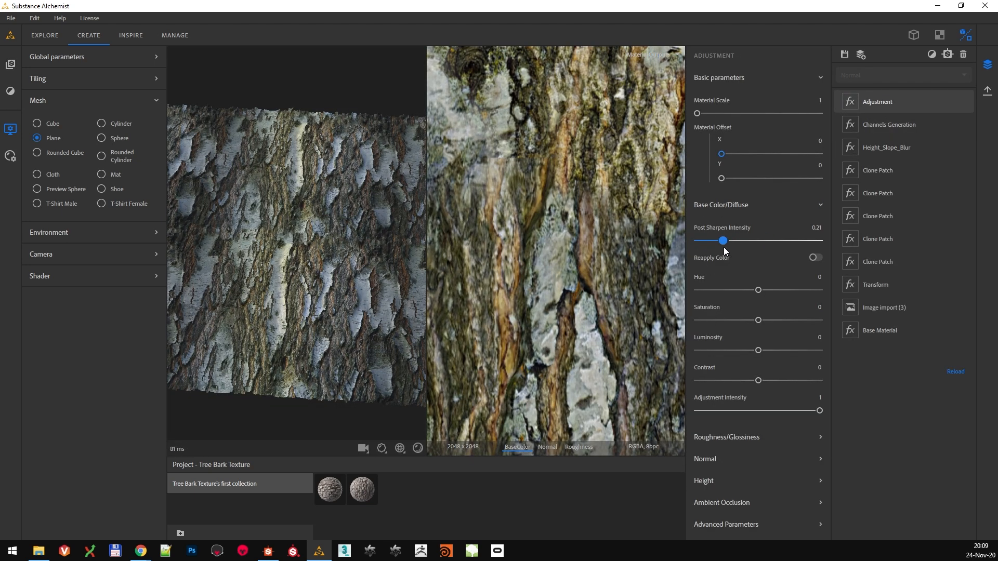
{"action": "left_click_drag", "start_coordinate": [757, 320], "coordinate": [731, 320]}
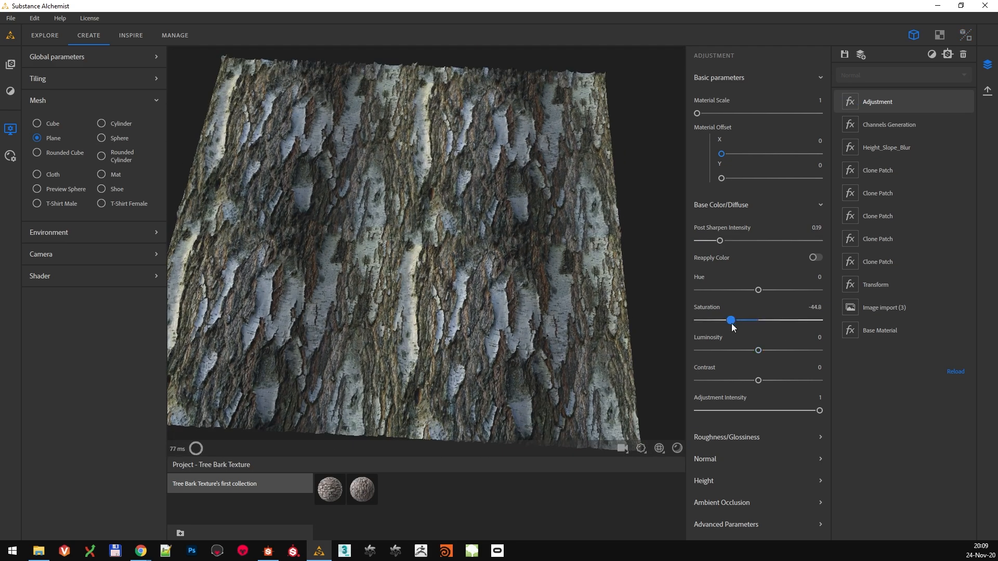
{"action": "left_click_drag", "start_coordinate": [731, 320], "coordinate": [755, 321]}
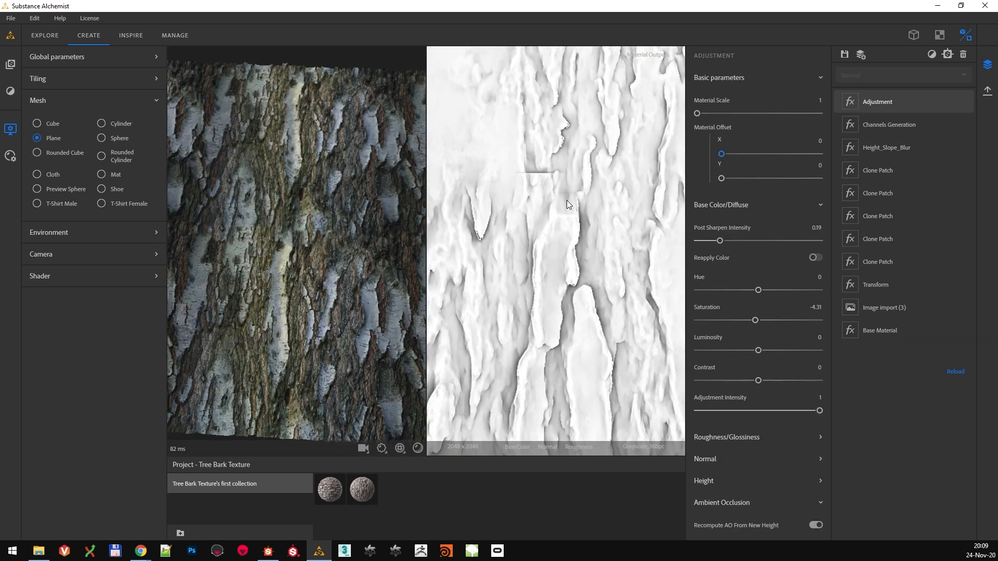
{"action": "left_click", "coordinate": [878, 216]}
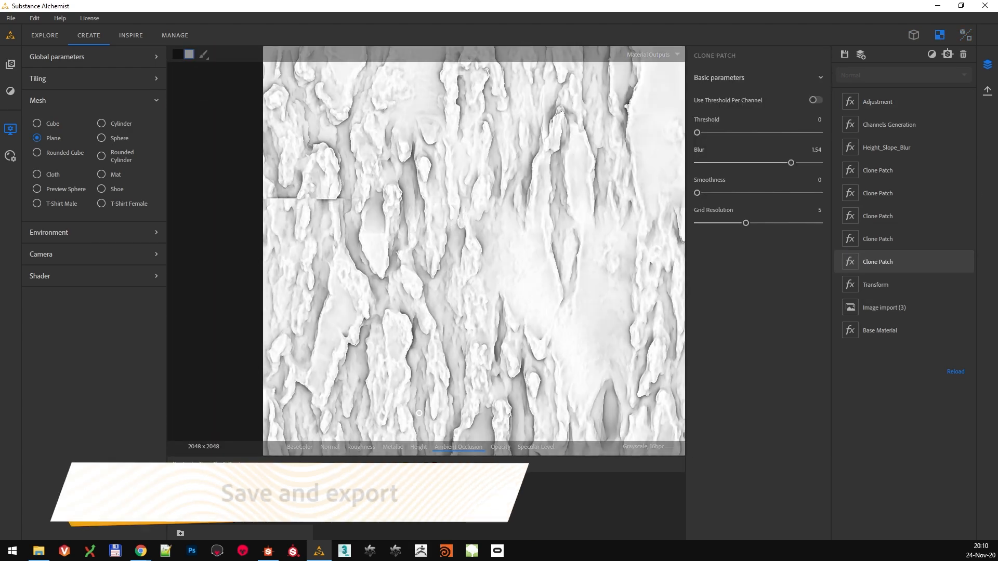
Step: Preview the bark on a Rounded Cylinder and export 'Tree Bark Part 02' as 4096 PNG textures
{"action": "left_click", "coordinate": [891, 101]}
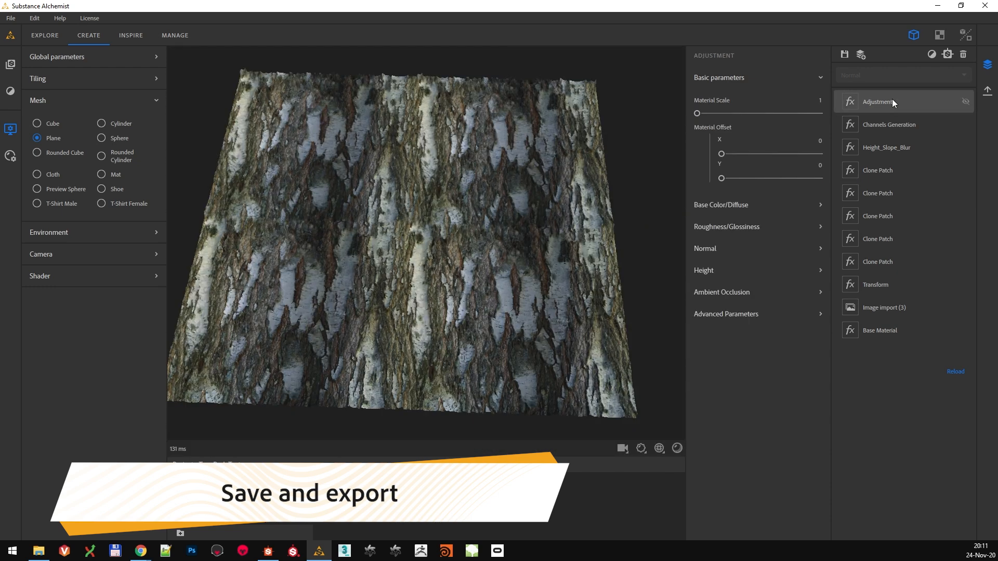
{"action": "left_click", "coordinate": [844, 54]}
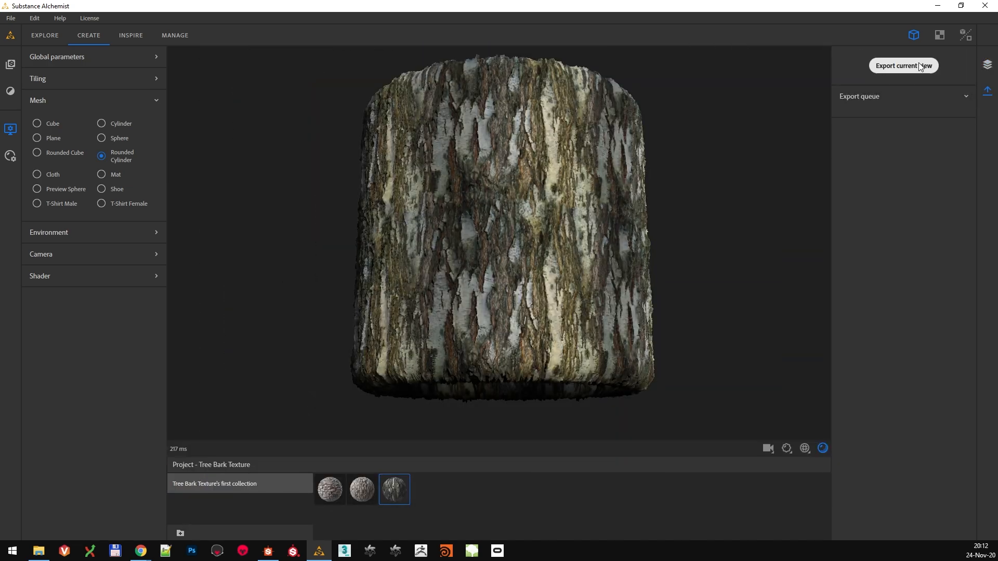
{"action": "left_click", "coordinate": [903, 65]}
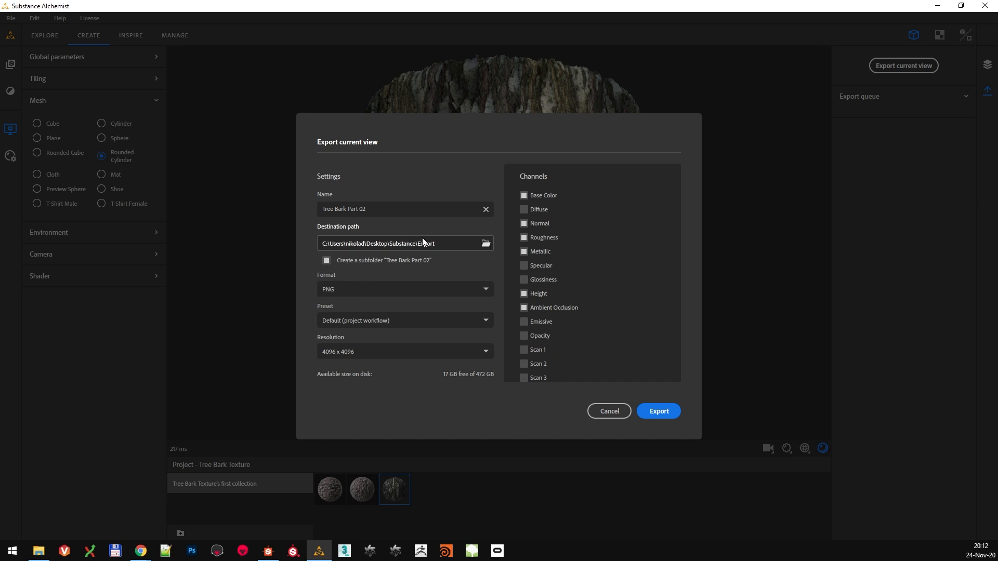
{"action": "left_click", "coordinate": [659, 411]}
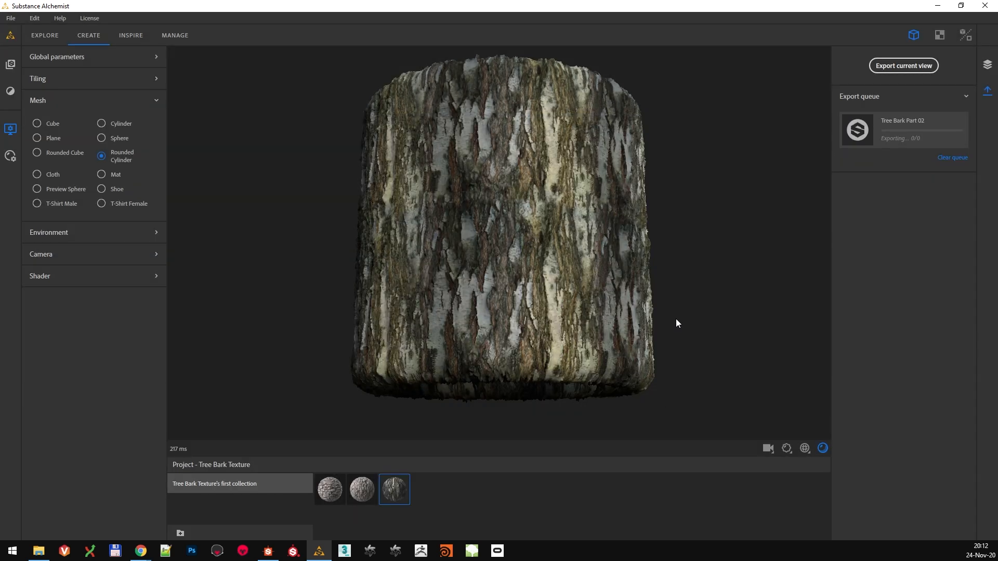